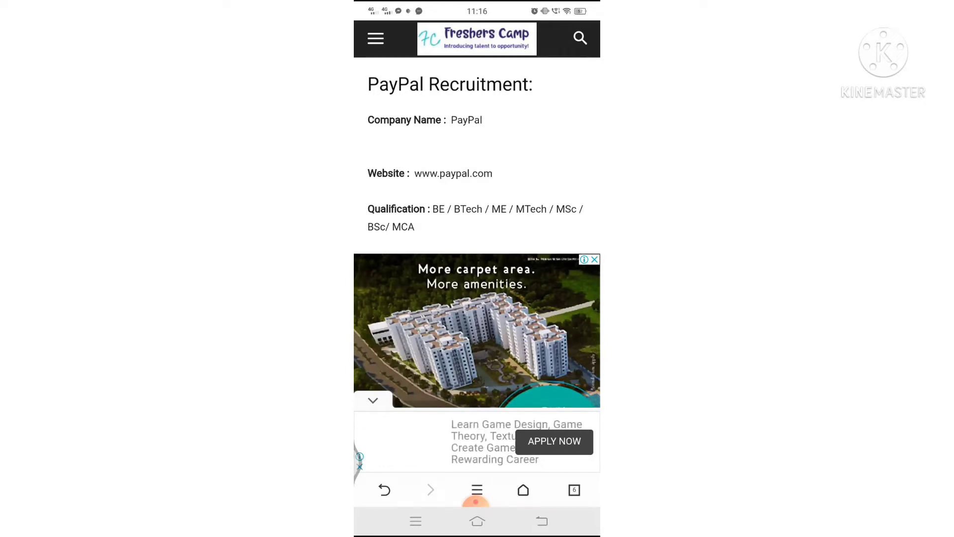
Skim the PayPal Recruitment post and follow its 'Click Here' apply link to PayPal Jobs.
{"action": "scroll", "scroll_direction": "down", "scroll_amount": 3}
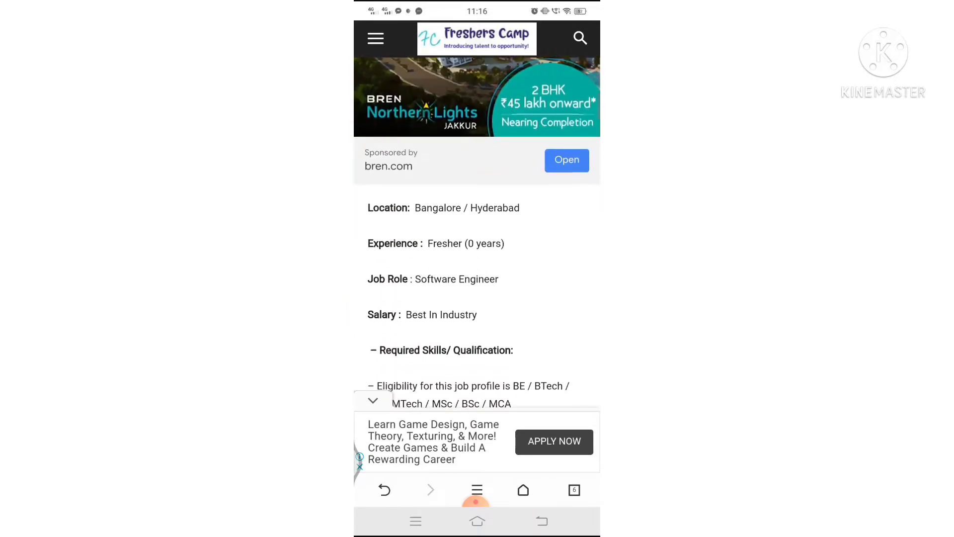
{"action": "scroll", "scroll_direction": "up", "scroll_amount": 3}
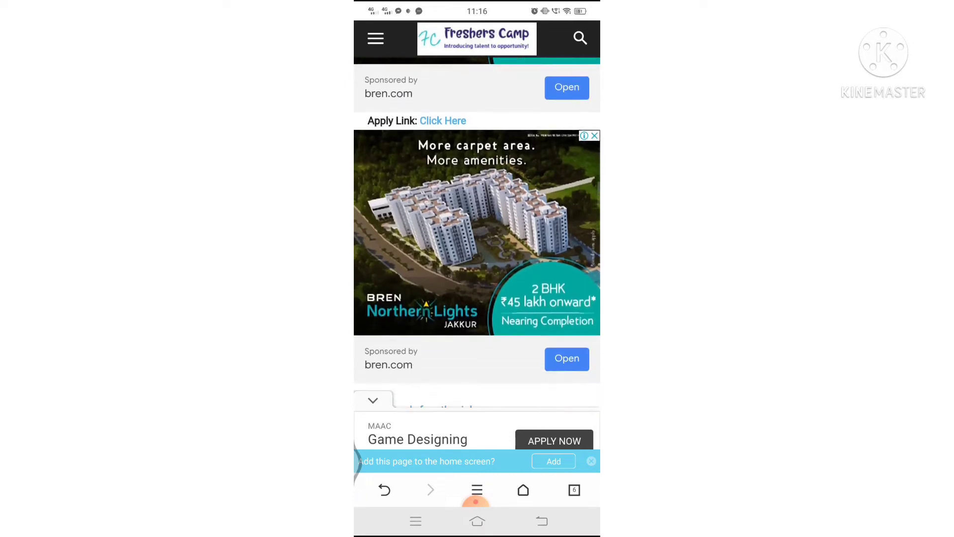
{"action": "left_click", "coordinate": [442, 120]}
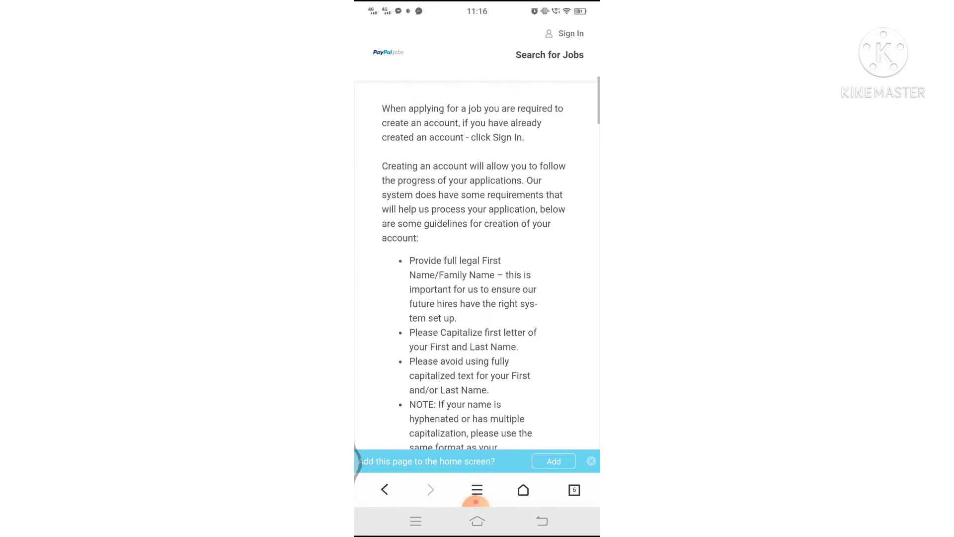
Read PayPal's Software Engineer 1 posting down to Apply and About Us, then tap through.
{"action": "scroll", "scroll_direction": "down", "scroll_amount": 3}
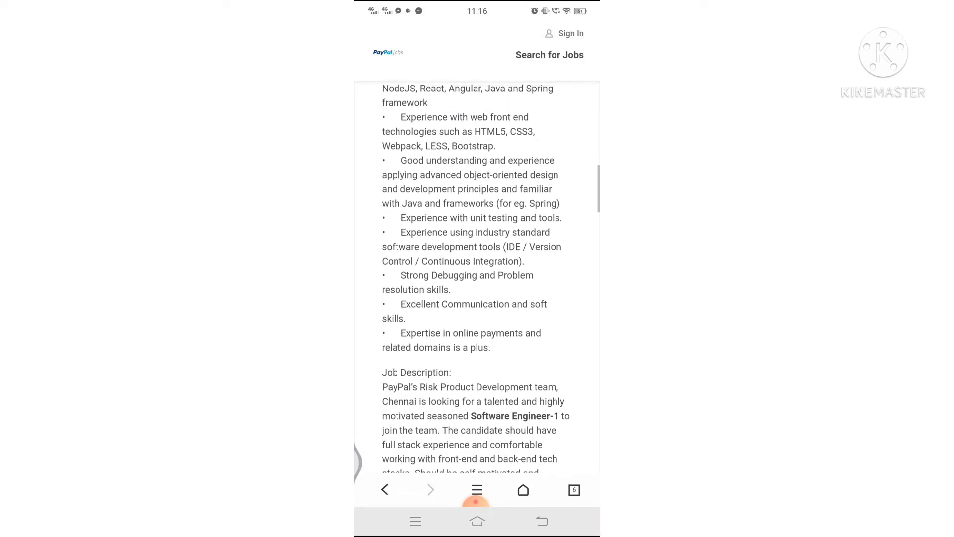
{"action": "scroll", "scroll_direction": "down", "scroll_amount": 3}
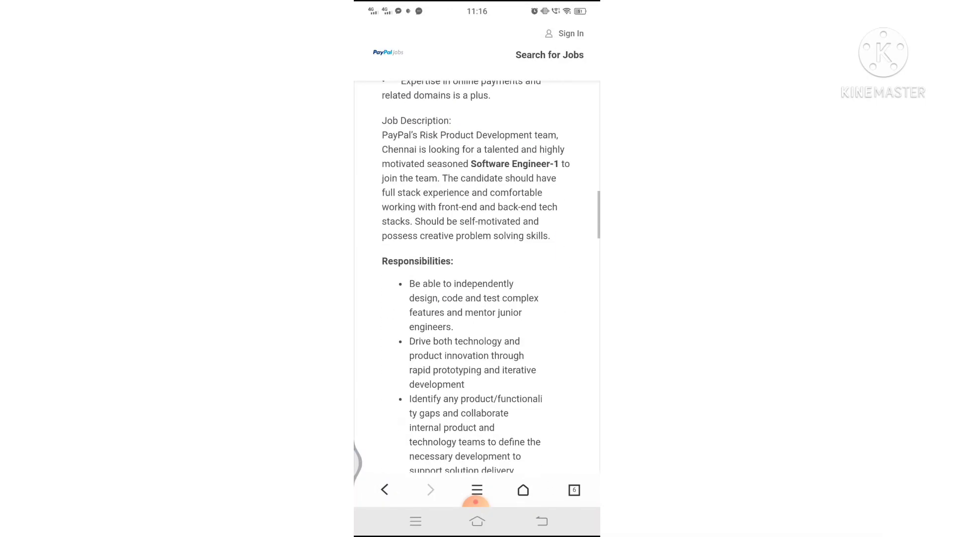
{"action": "scroll", "scroll_direction": "down", "scroll_amount": 3}
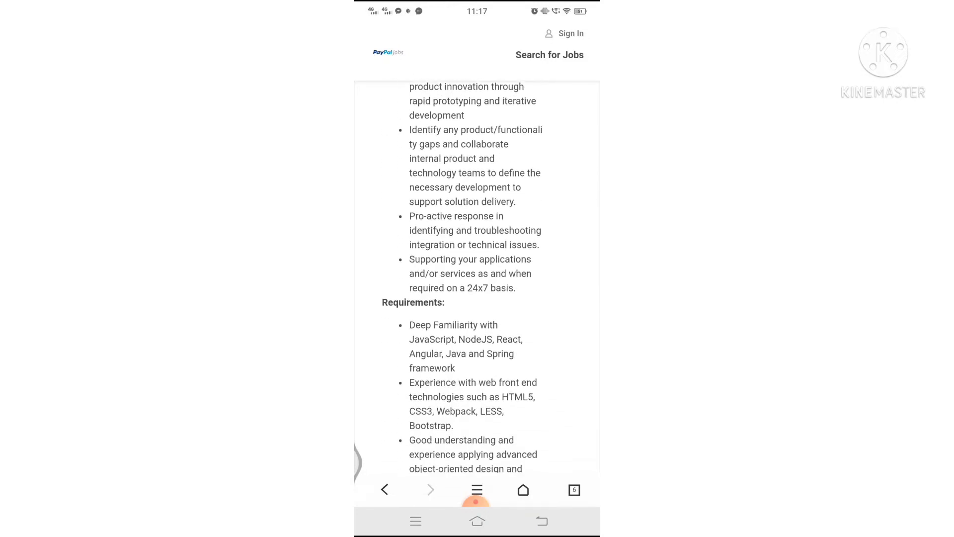
{"action": "scroll", "scroll_direction": "down", "scroll_amount": 3}
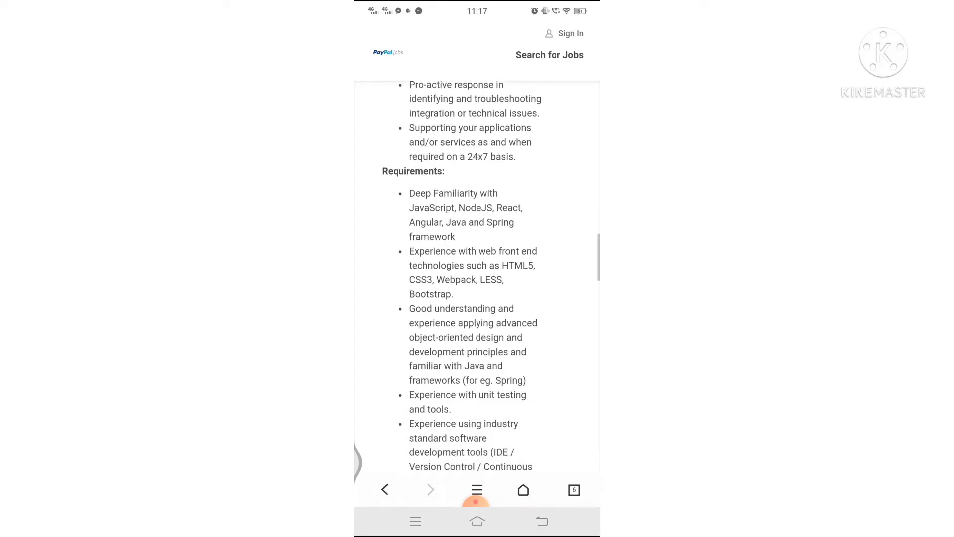
{"action": "scroll", "scroll_direction": "down", "scroll_amount": 3}
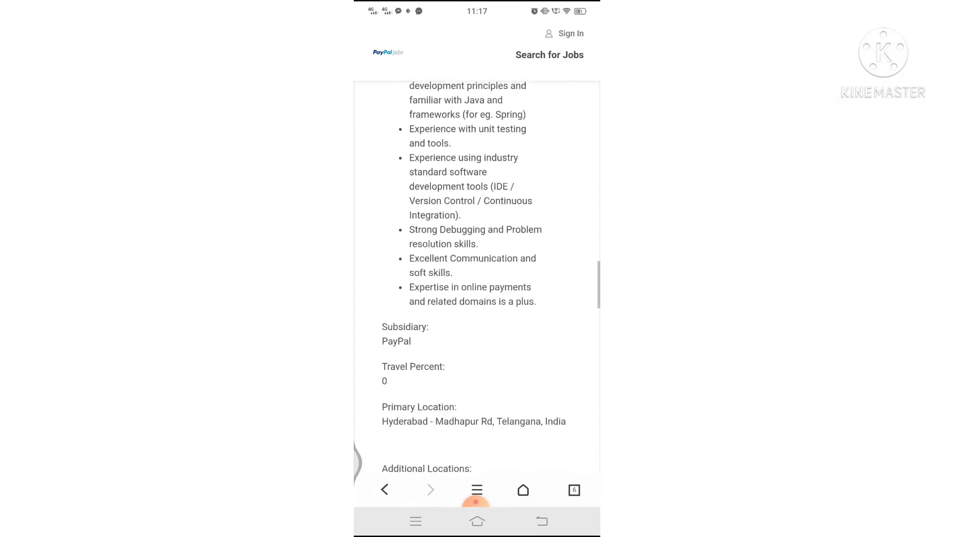
{"action": "scroll", "scroll_direction": "down", "scroll_amount": 3}
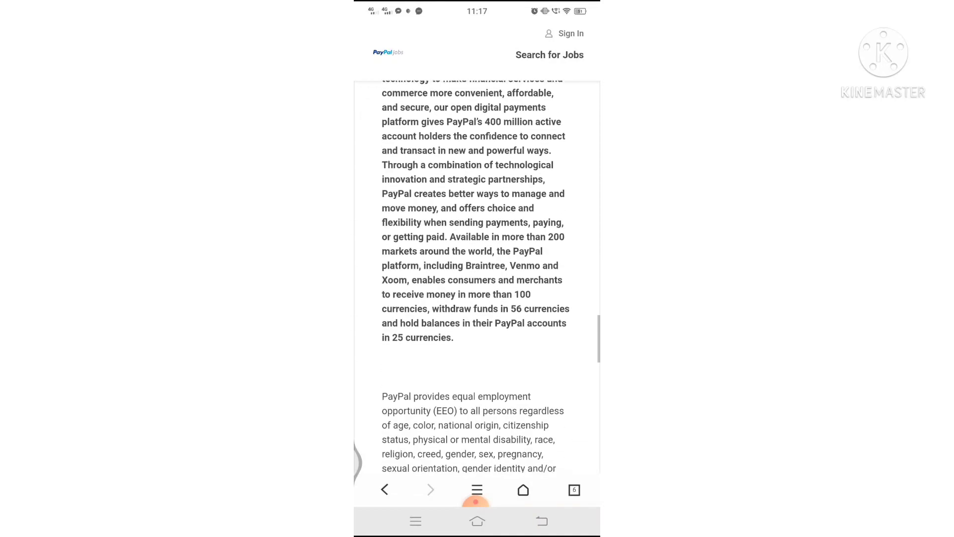
{"action": "scroll", "scroll_direction": "down", "scroll_amount": 3}
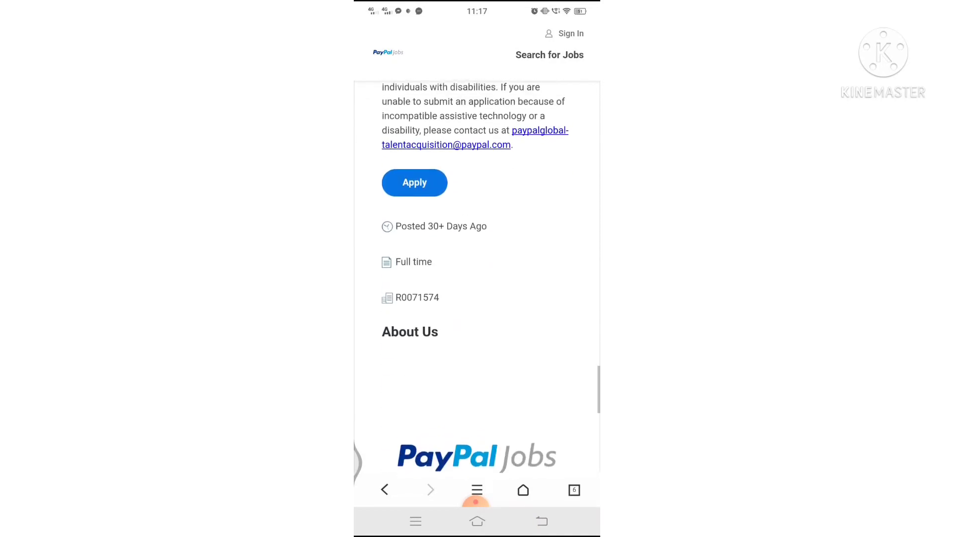
{"action": "scroll", "scroll_direction": "up", "scroll_amount": 3}
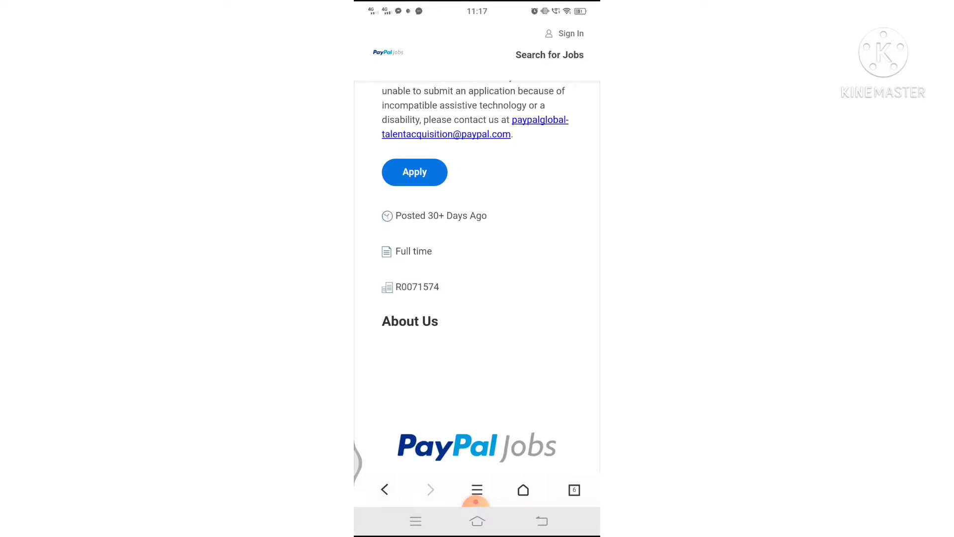
{"action": "scroll", "scroll_direction": "up", "scroll_amount": 3}
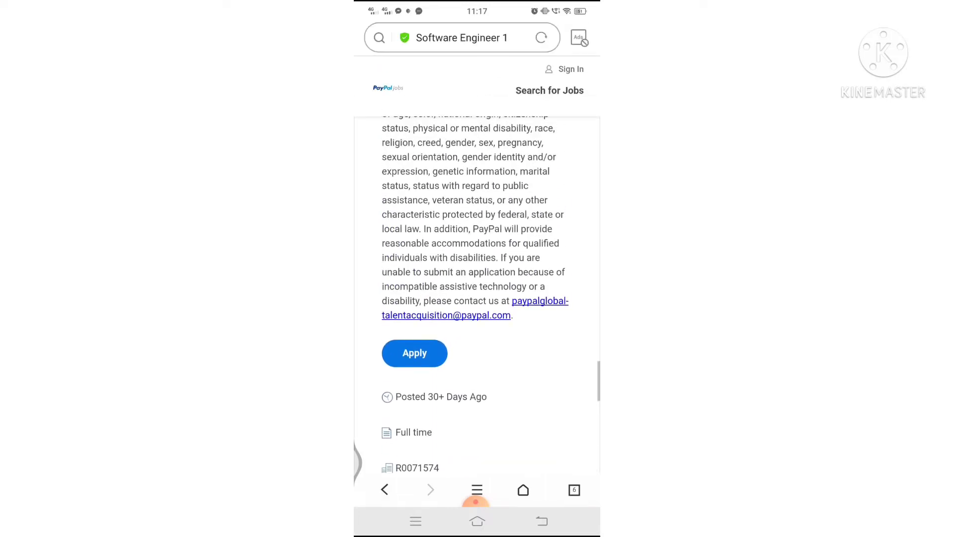
{"action": "scroll", "scroll_direction": "up", "scroll_amount": 3}
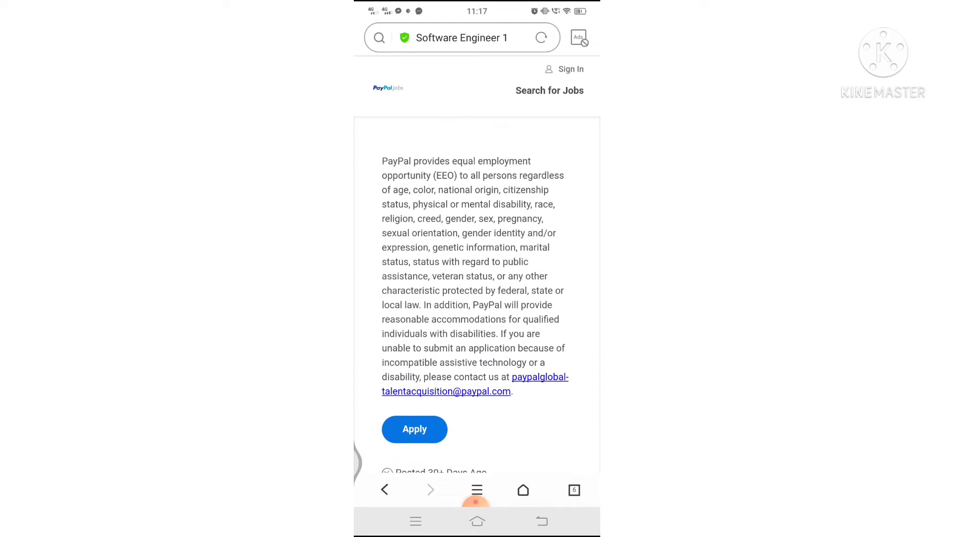
{"action": "left_click", "coordinate": [415, 429]}
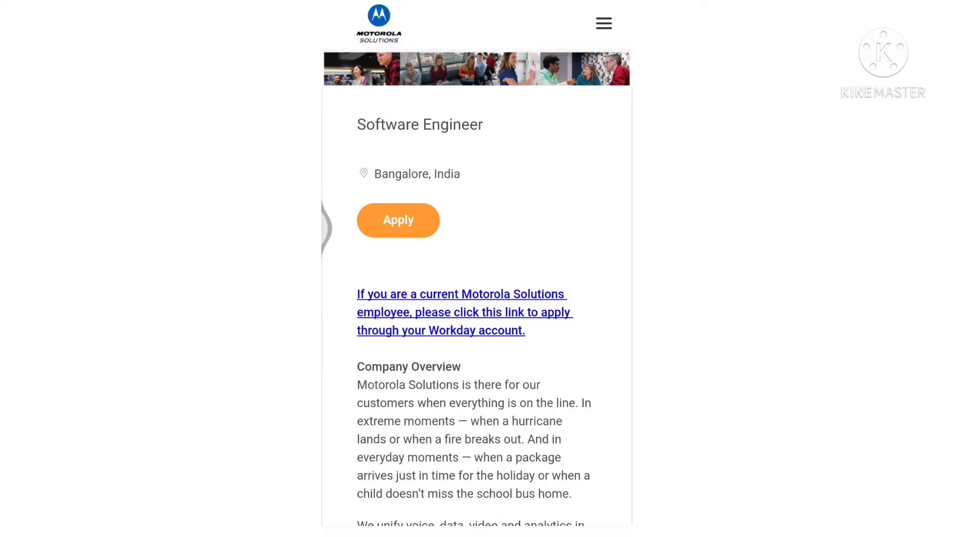
Scroll the Motorola Solutions Software Engineer page past Job Description and Basic Requirements.
{"action": "scroll", "scroll_direction": "down", "scroll_amount": 3}
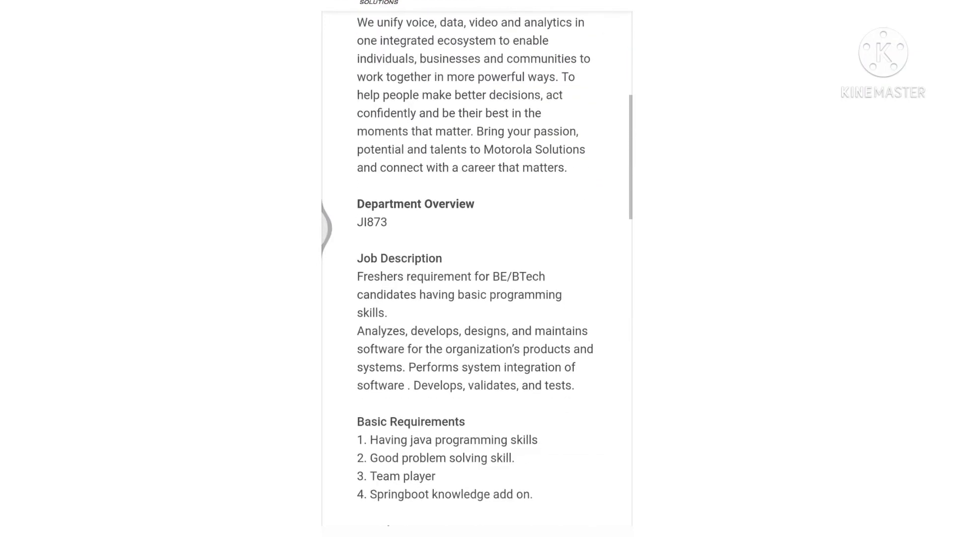
{"action": "scroll", "scroll_direction": "down", "scroll_amount": 3}
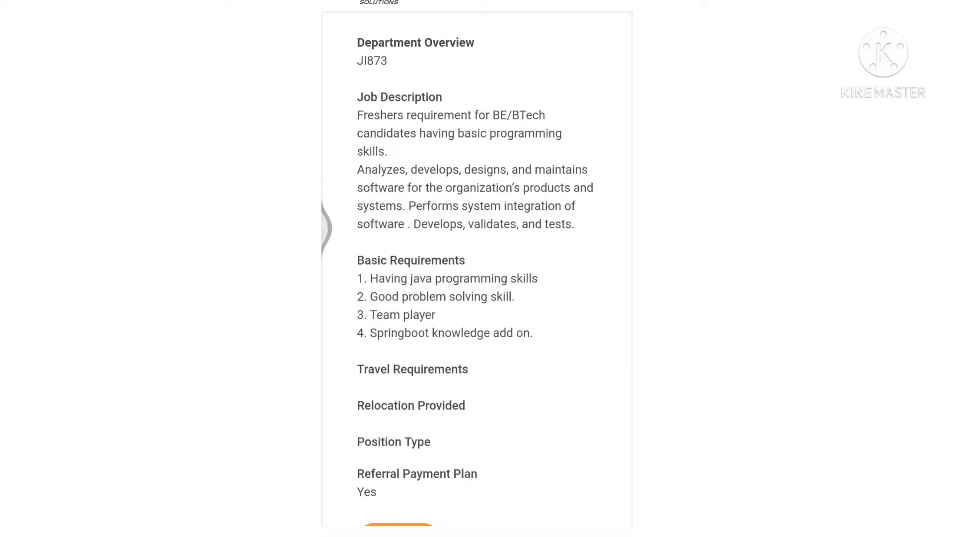
{"action": "scroll", "scroll_direction": "down", "scroll_amount": 3}
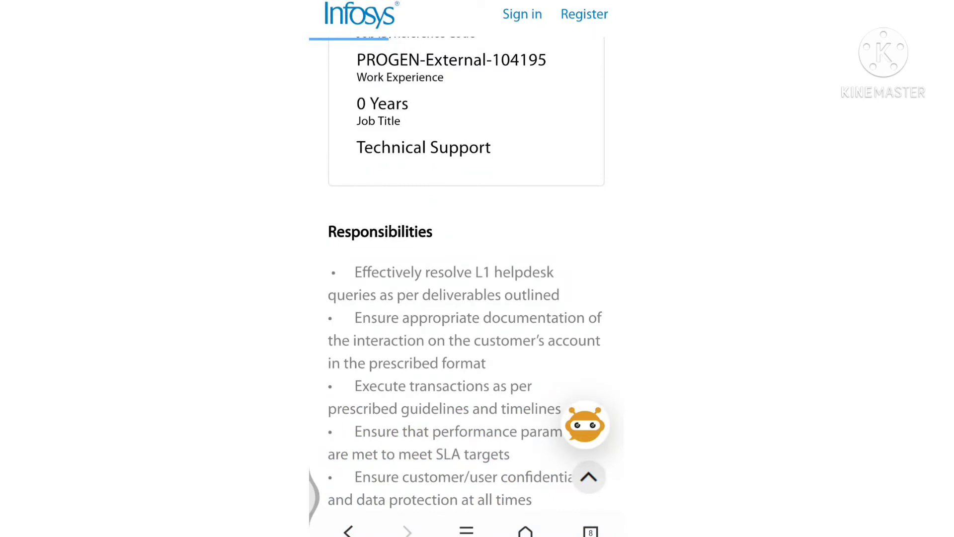
Scroll the Infosys Pune Technical Support page through responsibilities, requirements, preferred skills and APPLY.
{"action": "scroll", "scroll_direction": "up", "scroll_amount": 3}
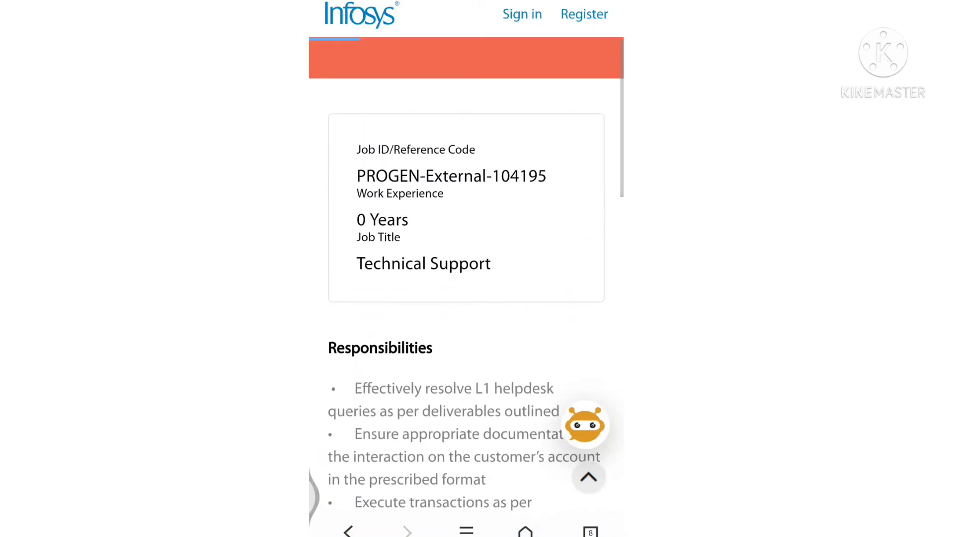
{"action": "scroll", "scroll_direction": "up", "scroll_amount": 3}
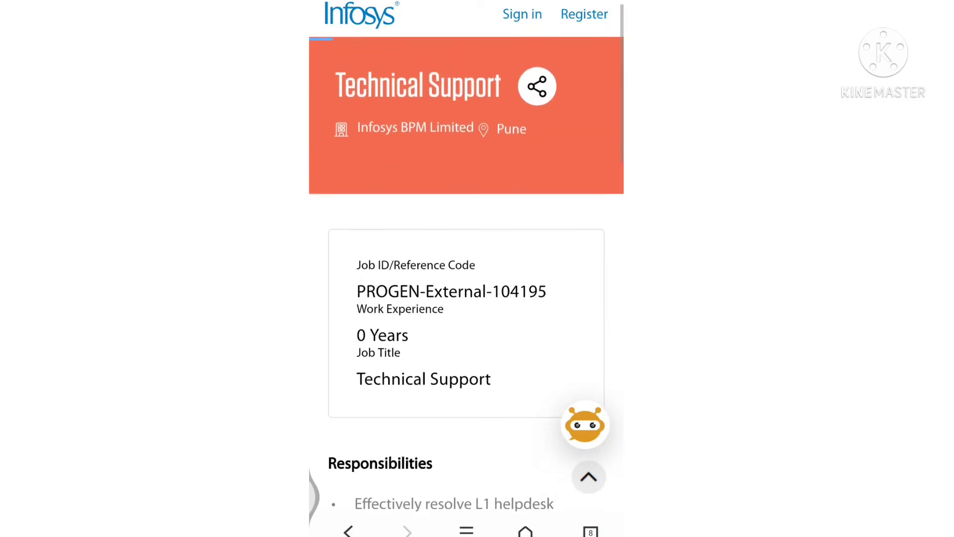
{"action": "scroll", "scroll_direction": "up", "scroll_amount": 3}
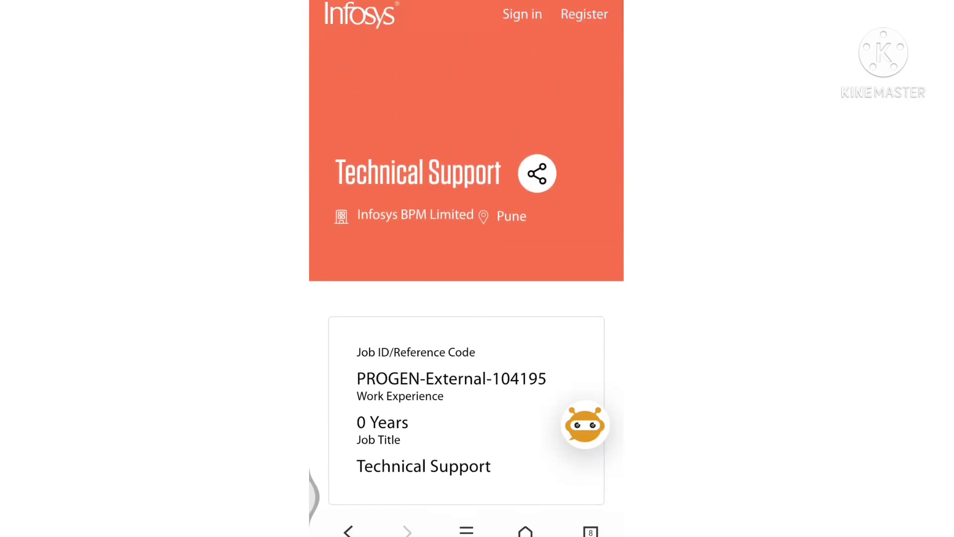
{"action": "scroll", "scroll_direction": "down", "scroll_amount": 3}
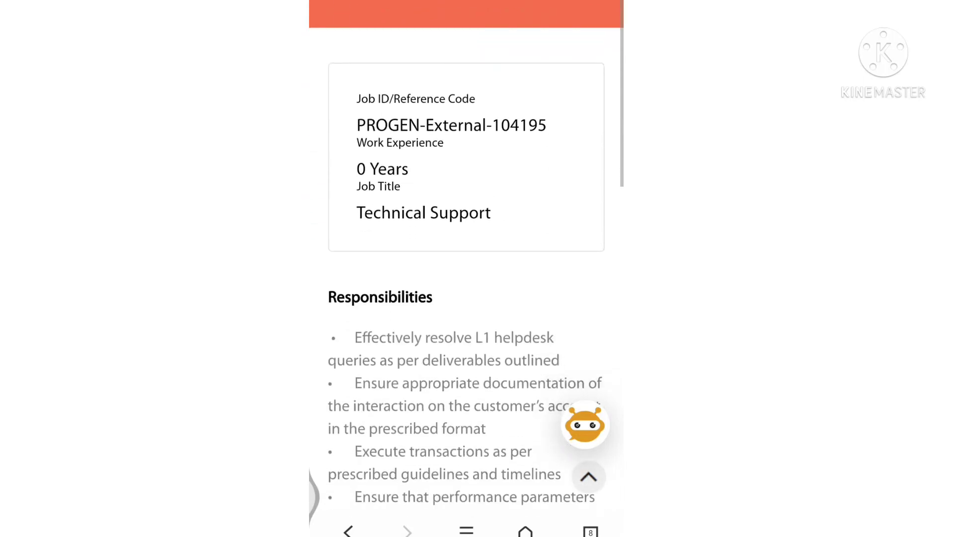
{"action": "scroll", "scroll_direction": "down", "scroll_amount": 3}
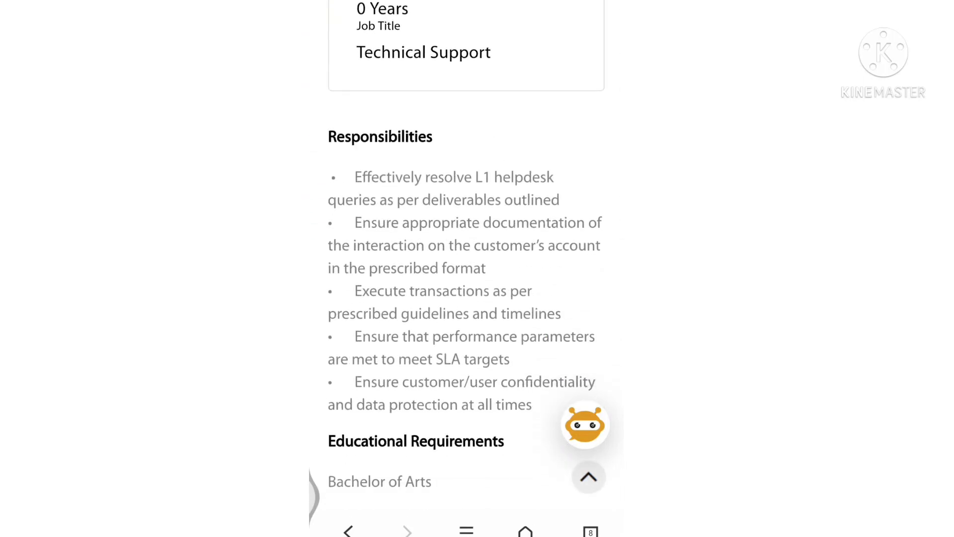
{"action": "scroll", "scroll_direction": "down", "scroll_amount": 3}
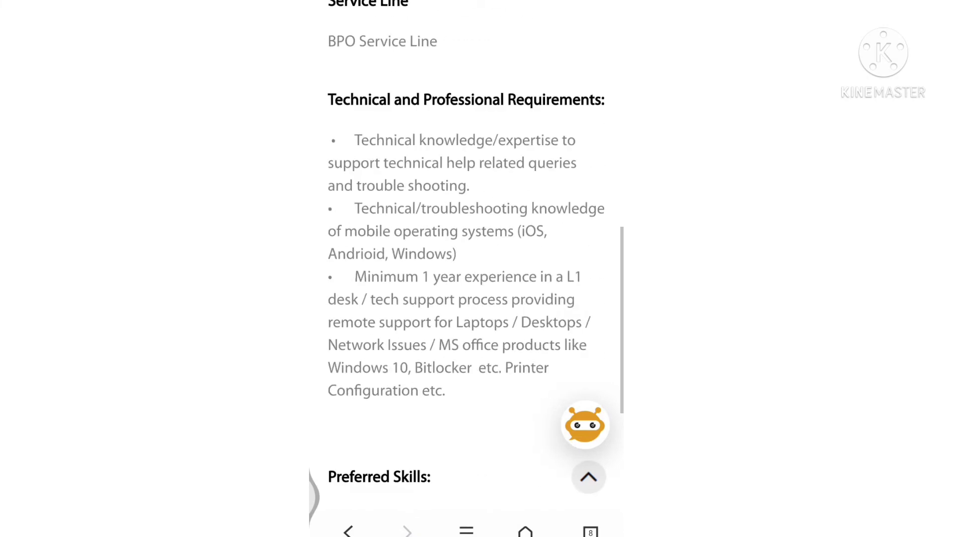
{"action": "scroll", "scroll_direction": "down", "scroll_amount": 3}
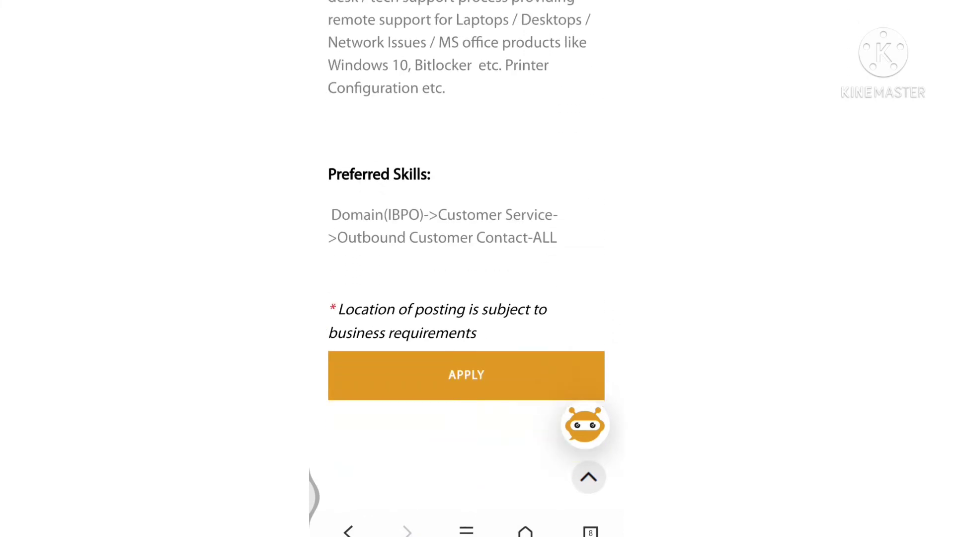
{"action": "scroll", "scroll_direction": "up", "scroll_amount": 3}
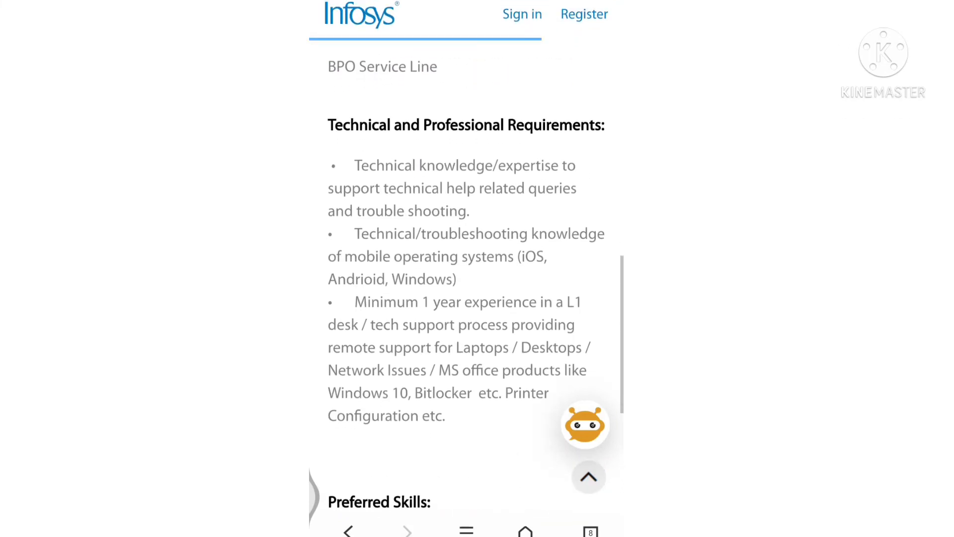
{"action": "scroll", "scroll_direction": "up", "scroll_amount": 3}
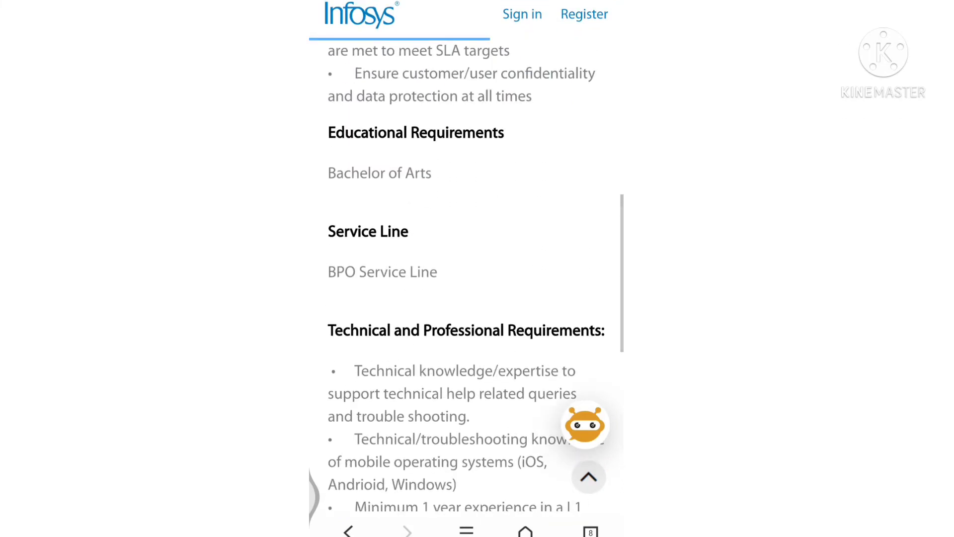
{"action": "scroll", "scroll_direction": "up", "scroll_amount": 3}
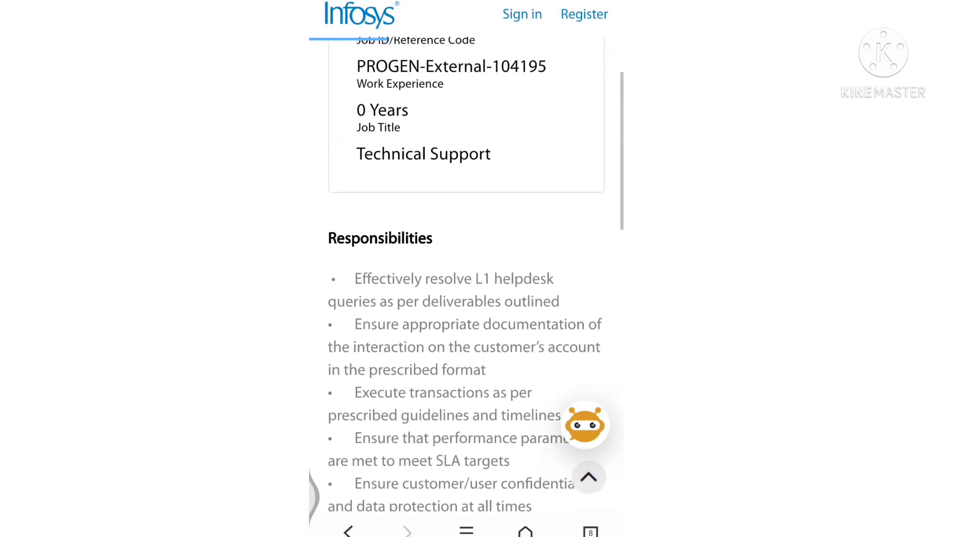
{"action": "scroll", "scroll_direction": "down", "scroll_amount": 3}
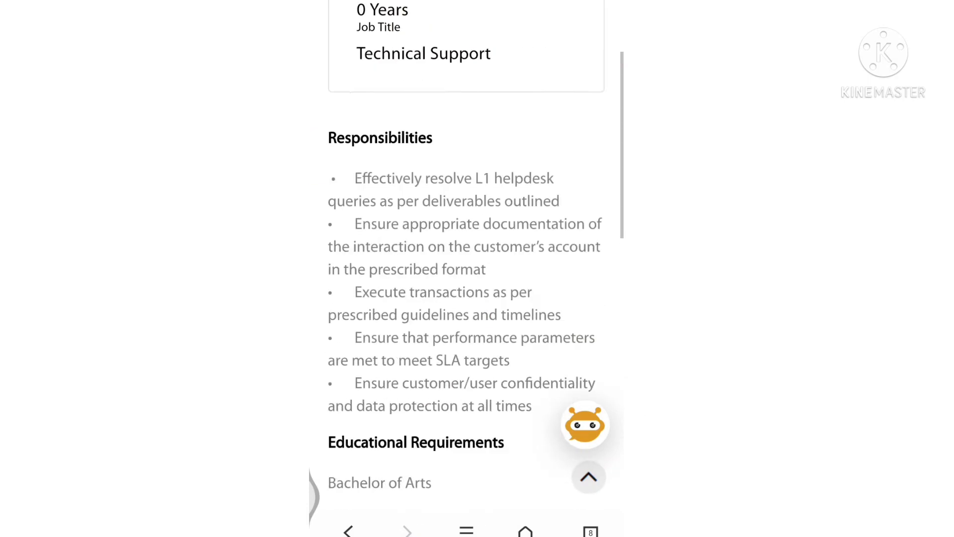
{"action": "scroll", "scroll_direction": "down", "scroll_amount": 3}
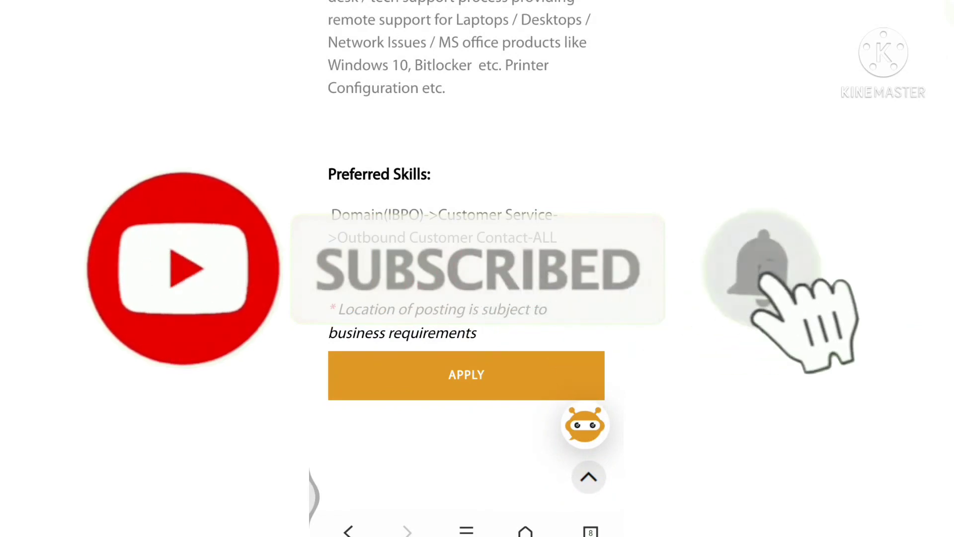
{"action": "mouse_move", "coordinate": [761, 274]}
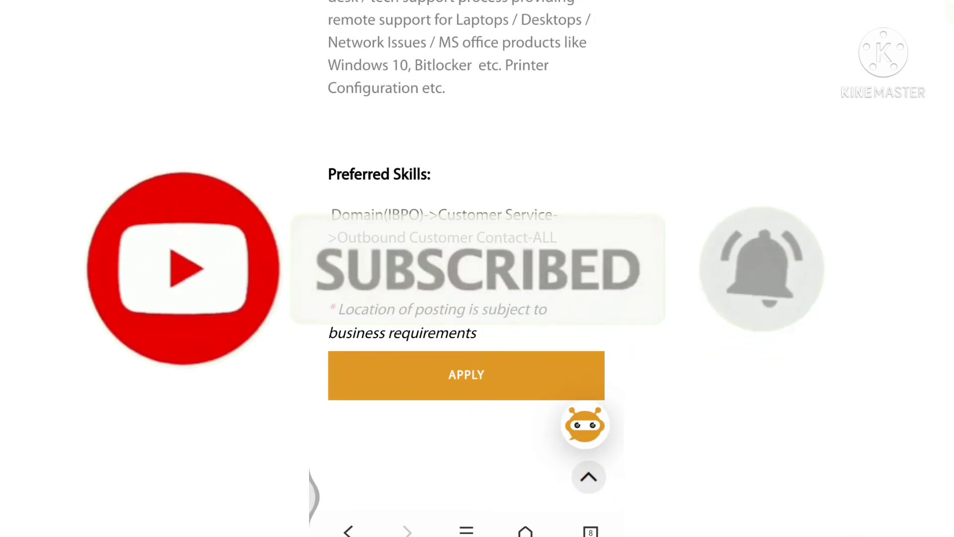